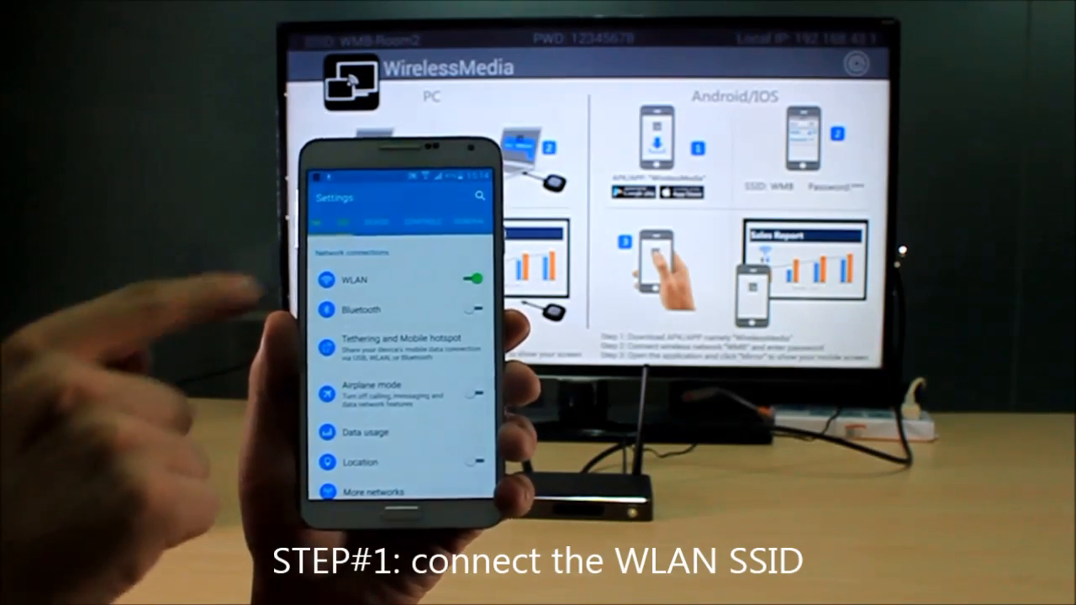
- Open the WLAN network list to join the receiver's WMB network
click(354, 280)
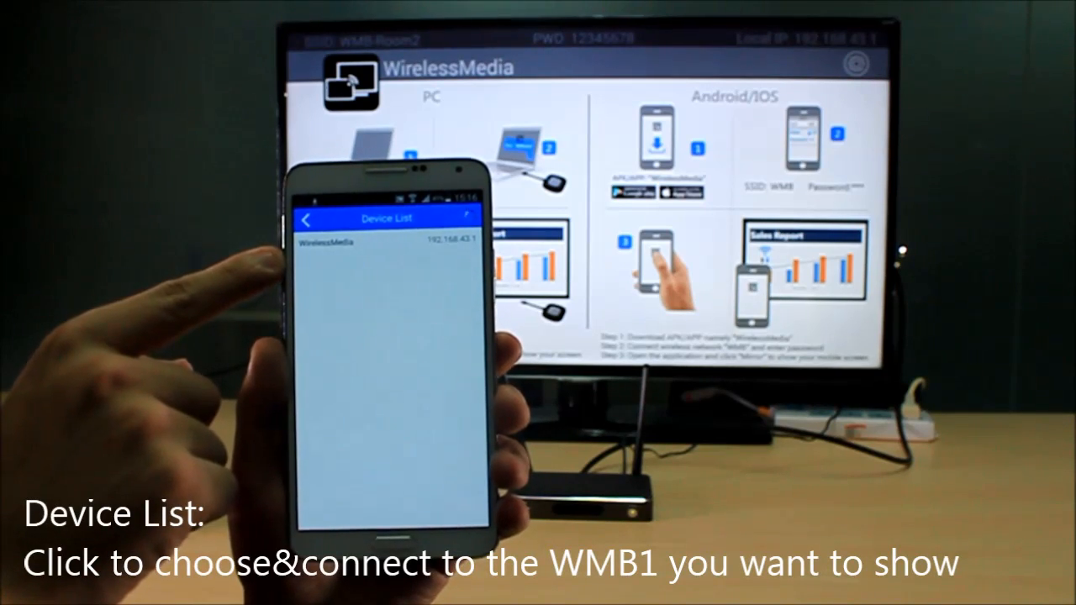
- Select the WirelessMedia receiver at 192.168.43.1 in the device list
click(385, 243)
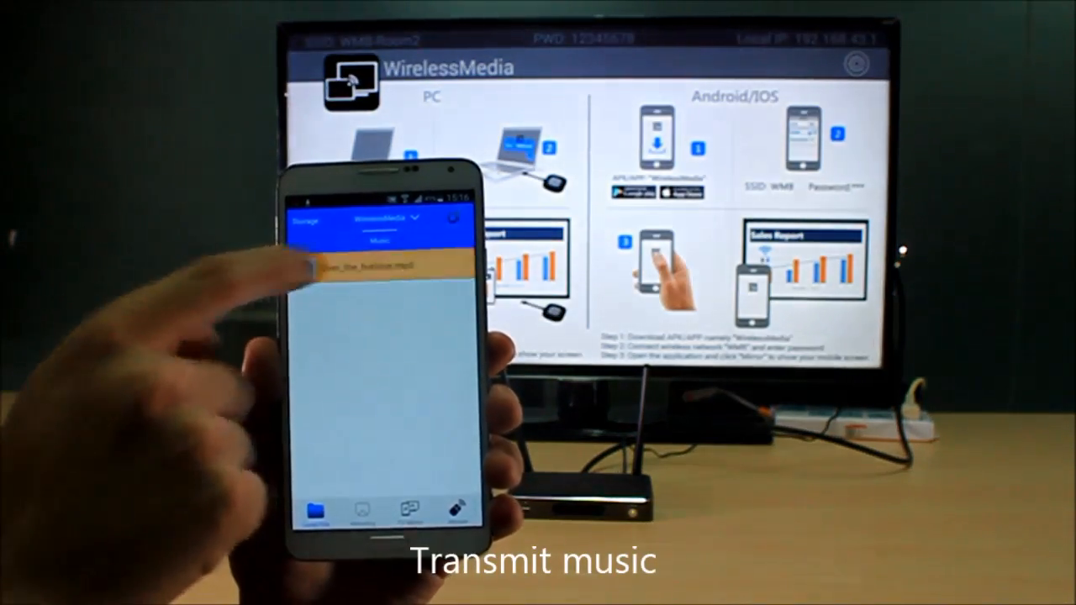
- Transmit the mp3 track from Local File > Music to the TV
click(353, 269)
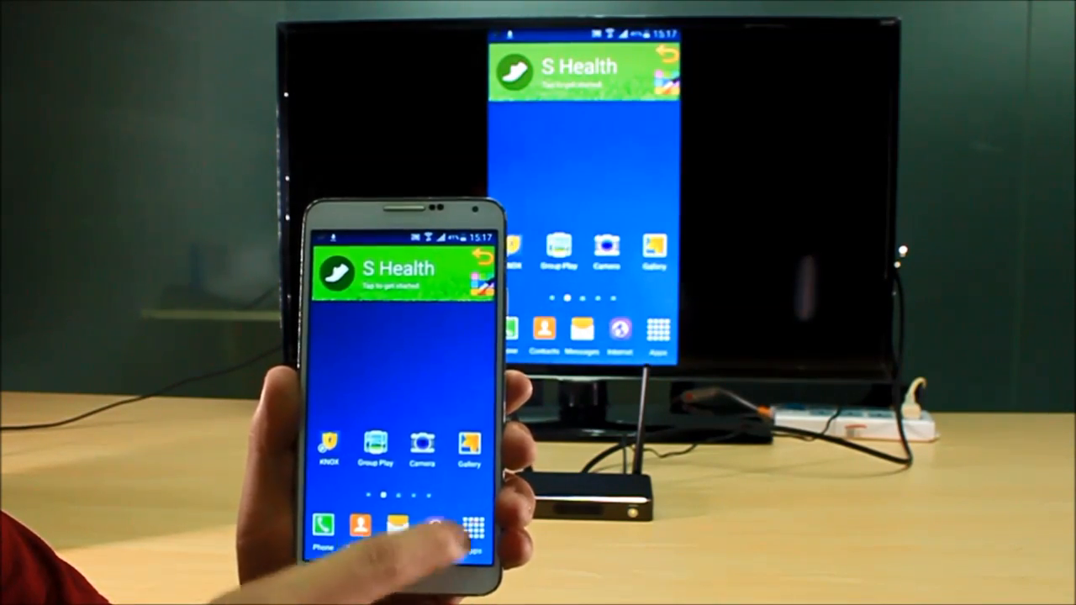
- Start mirroring the phone's home screen to the TV from the Mirror option
click(473, 526)
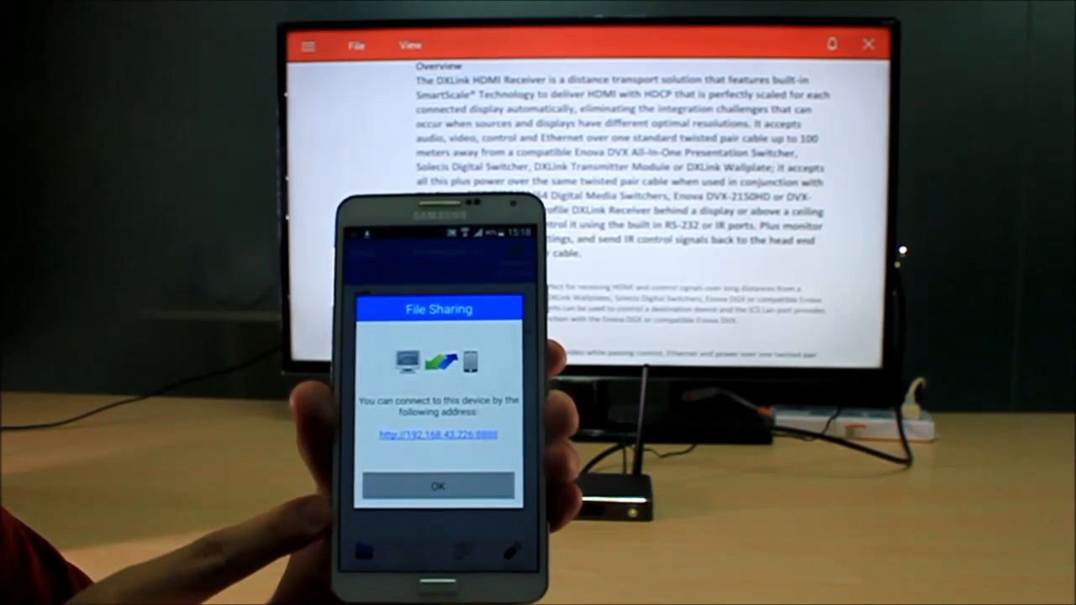
click(437, 487)
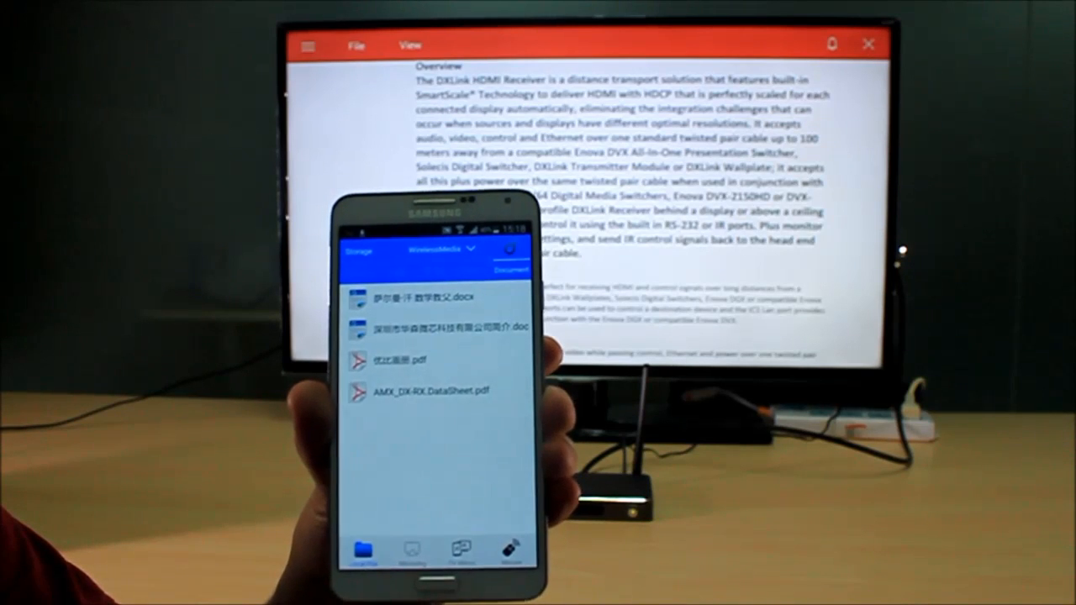